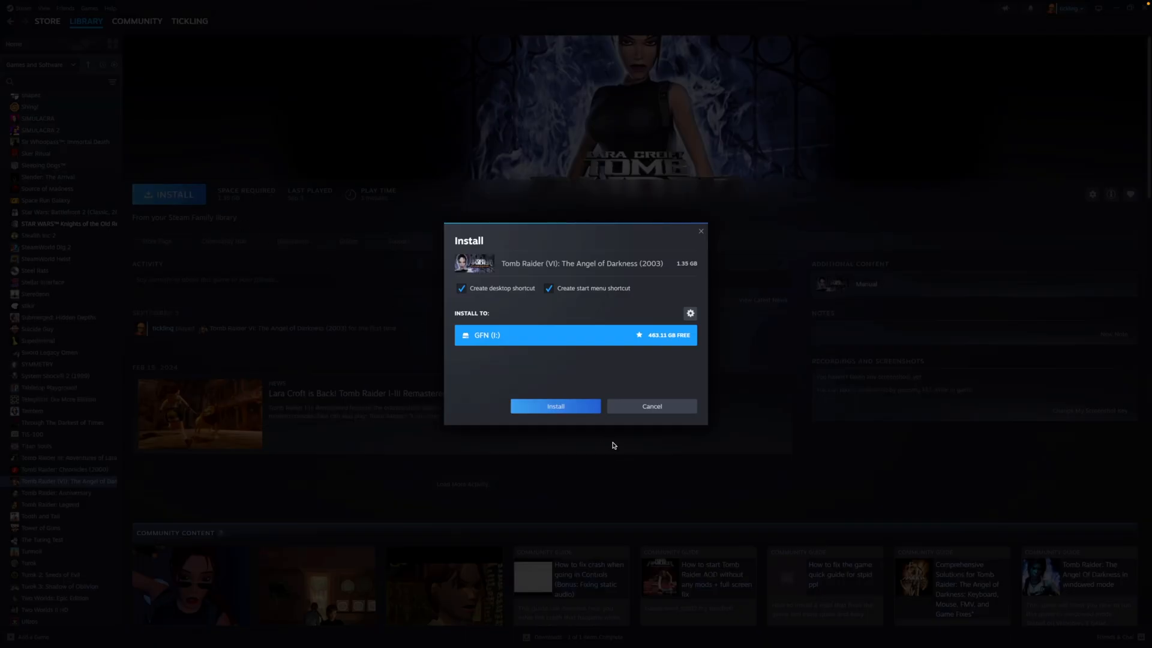
Step: Confirm installing Tomb Raider: The Angel of Darkness to GFN (I:) and view the download queue
click(556, 407)
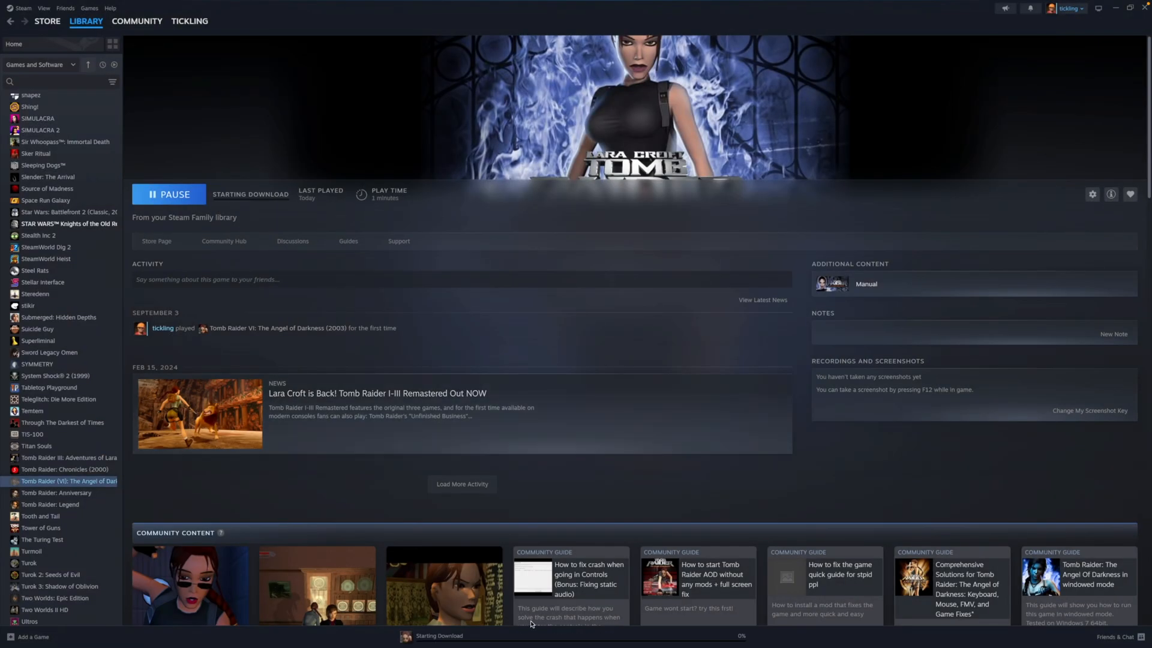
click(440, 636)
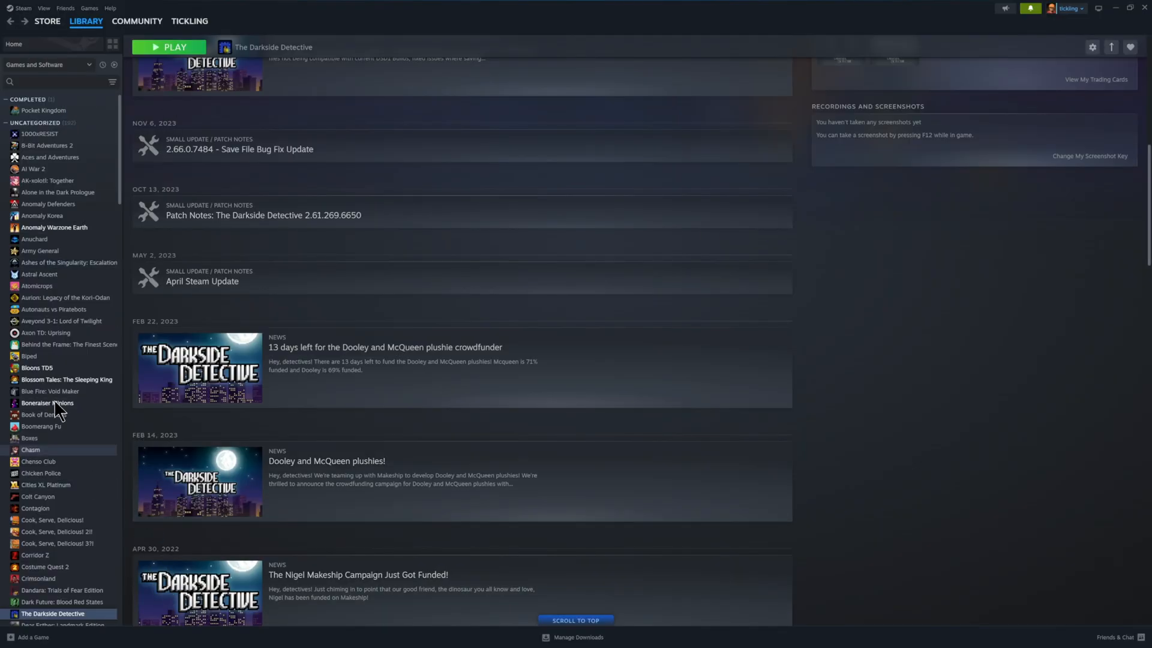
mouse_move(59, 294)
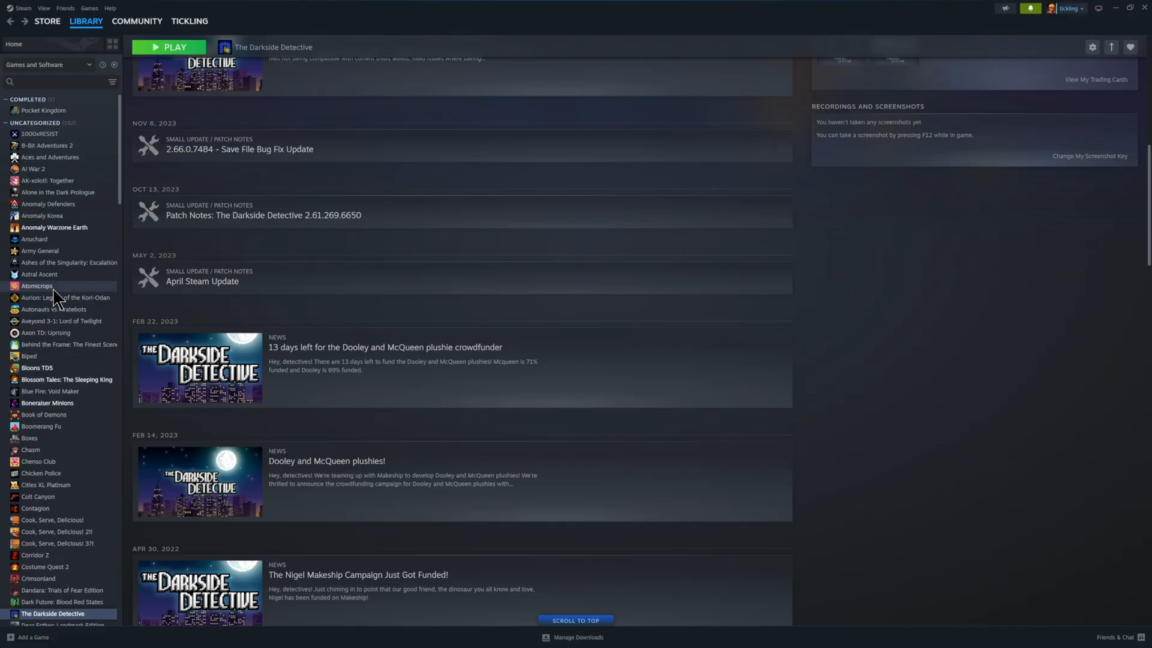
mouse_move(58, 293)
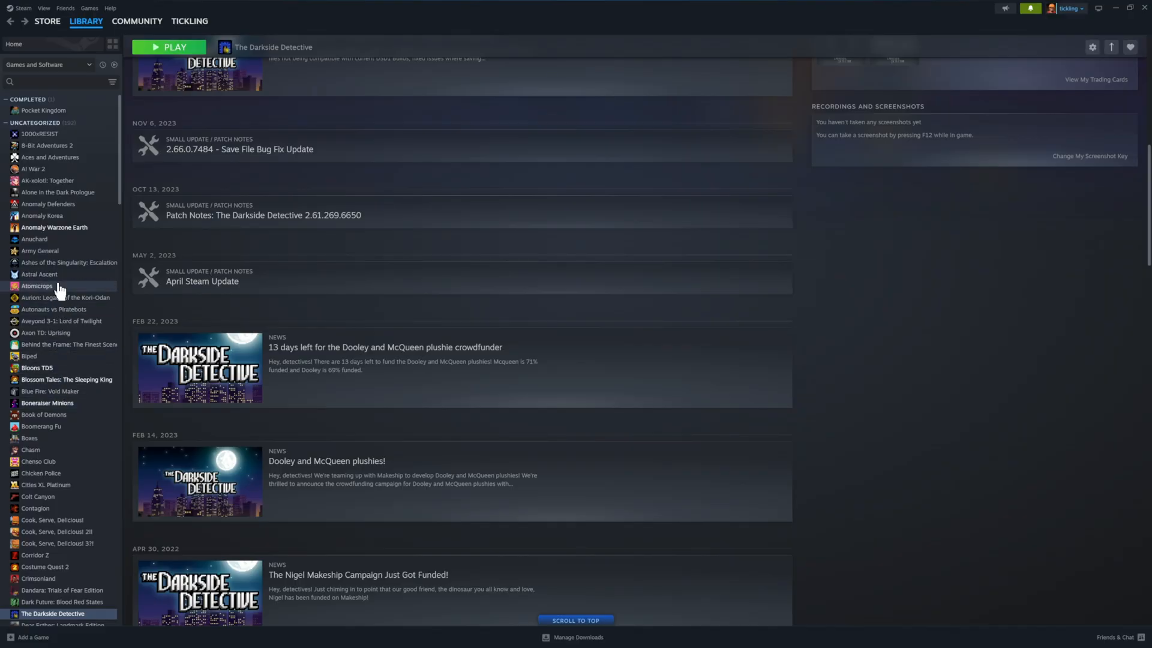
Step: Install Astral Ascent to the GFN drive and watch it finish in Manage Downloads
click(38, 273)
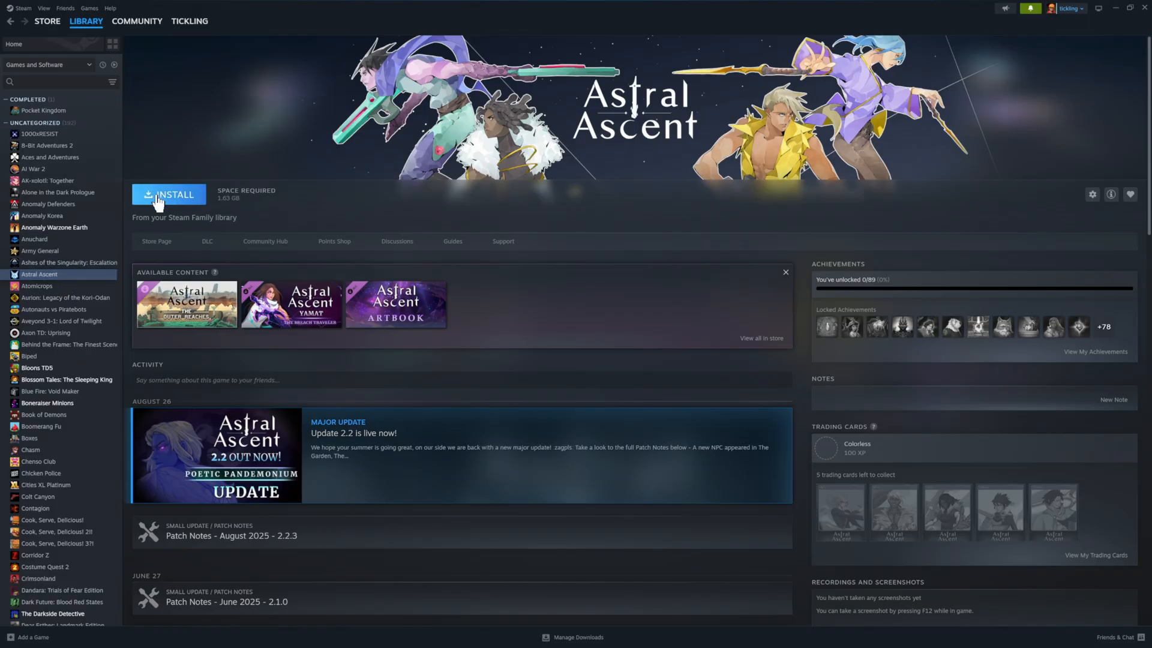
click(169, 195)
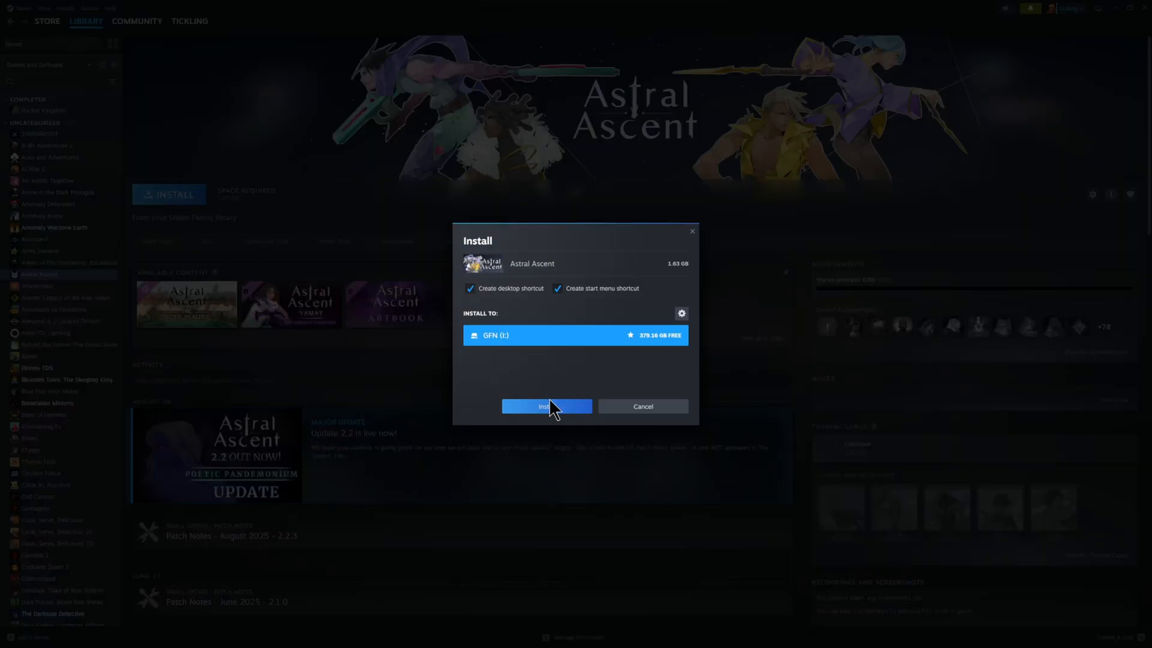
click(546, 407)
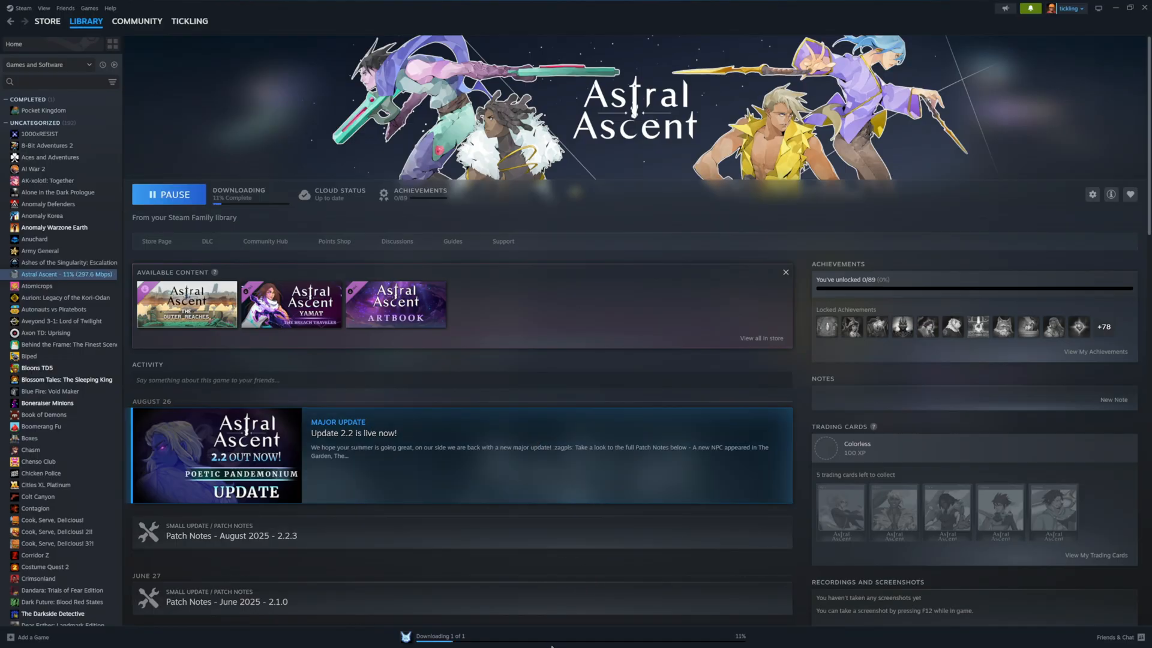
click(440, 636)
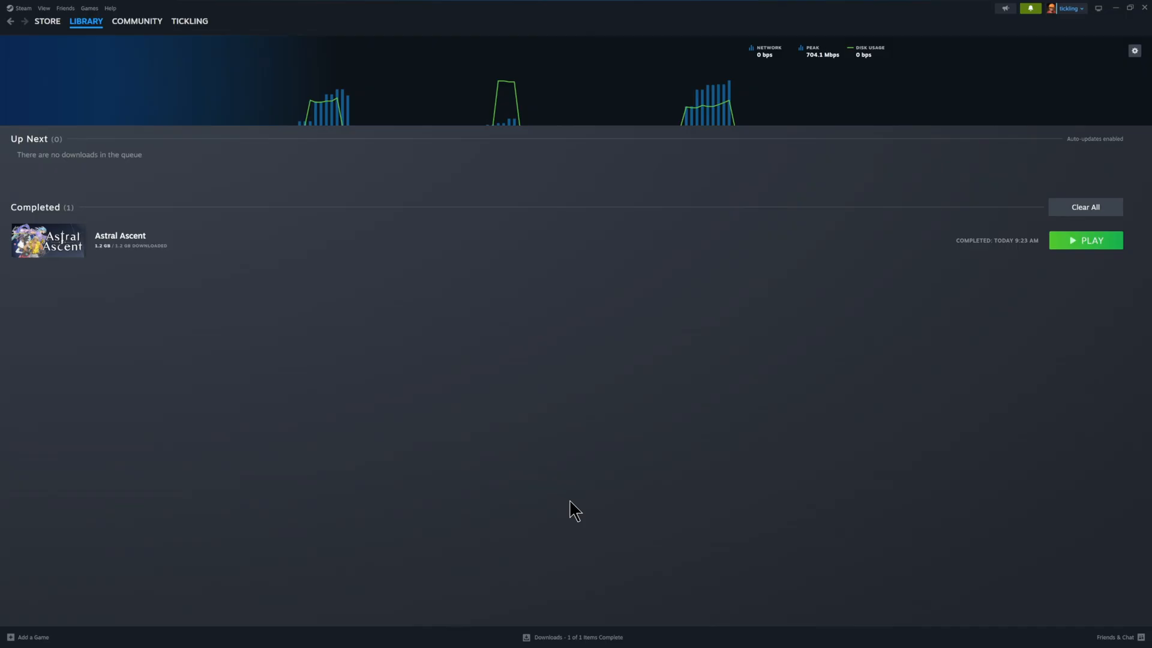
mouse_move(565, 637)
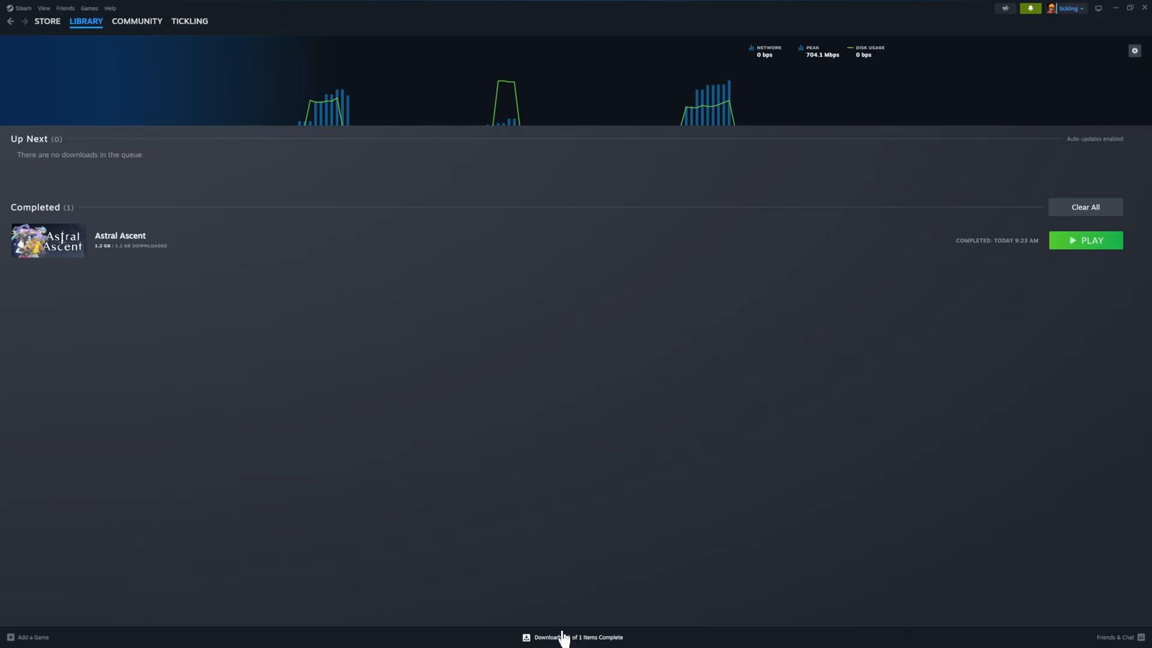
mouse_move(67, 106)
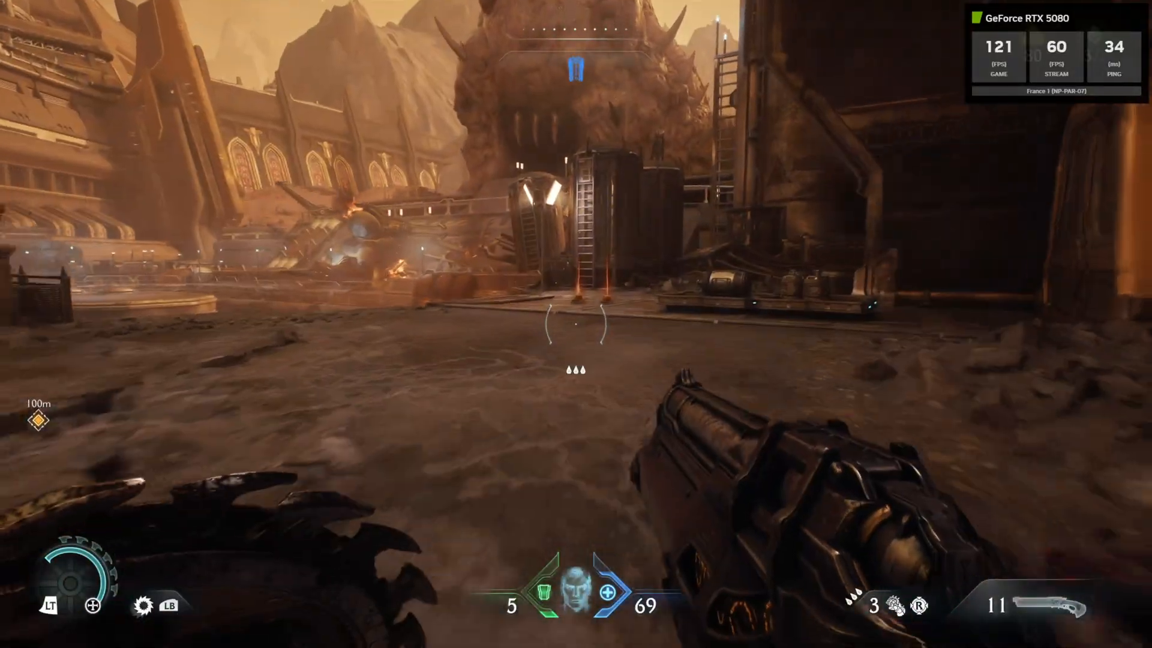
mouse_move(576, 324)
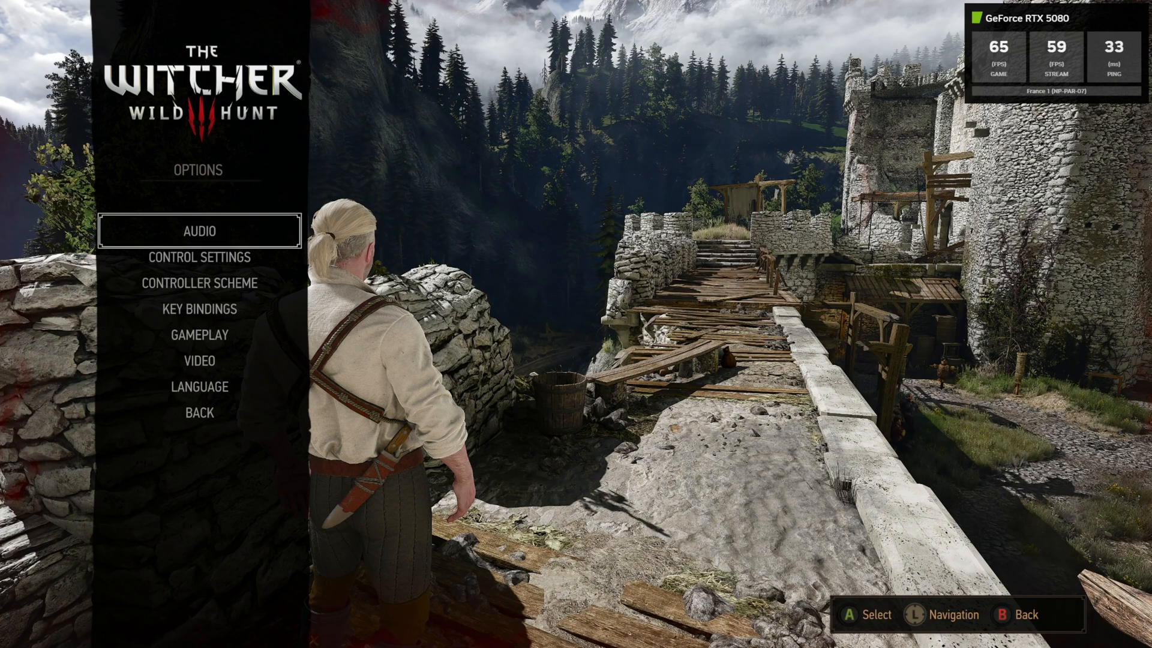
Step: Reach the Graphics settings page through the Video options
scroll(down, 3)
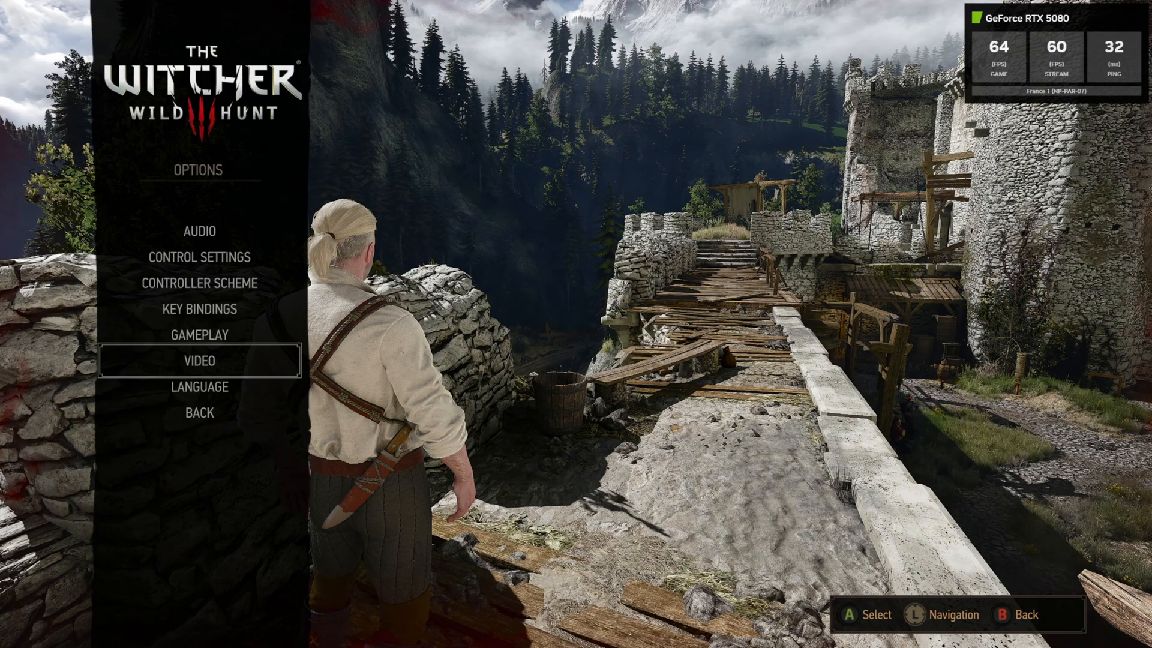
click(198, 361)
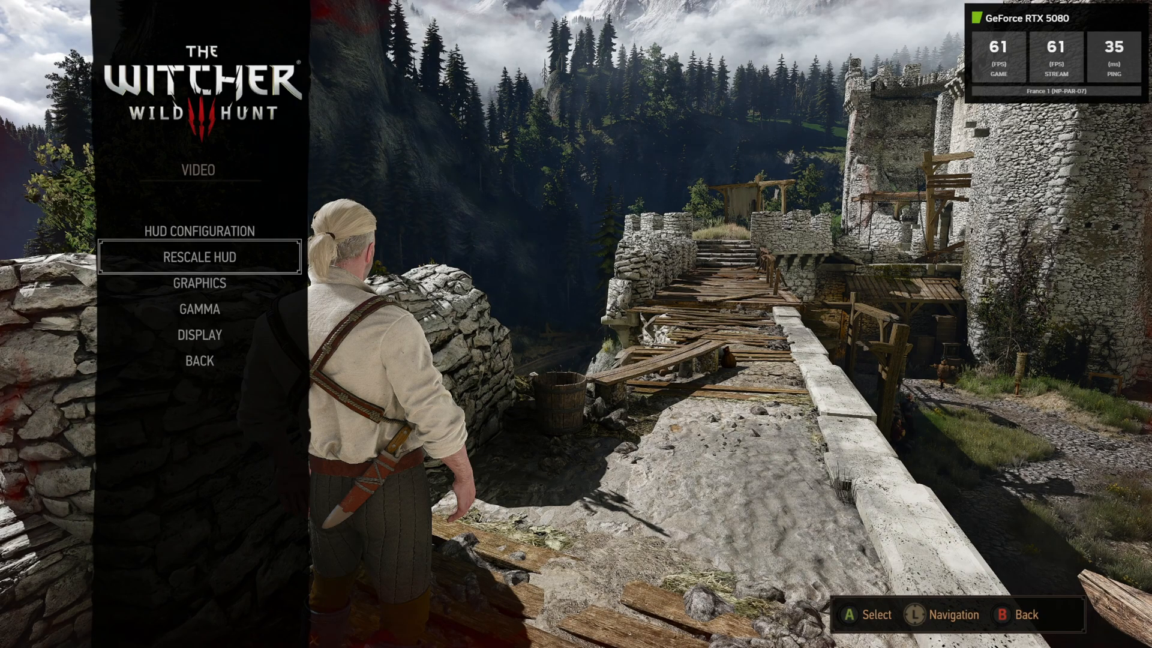
click(198, 283)
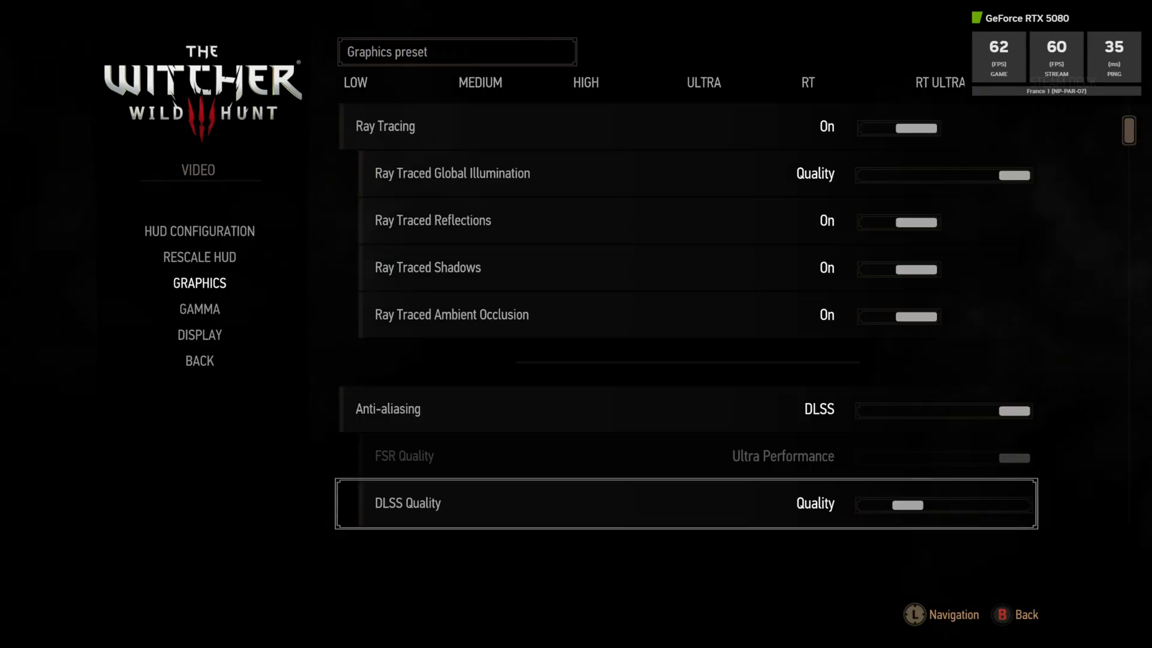
Step: Scroll through ray tracing on, DLSS Quality and Ultra+ quality settings to the end of the list
scroll(down, 3)
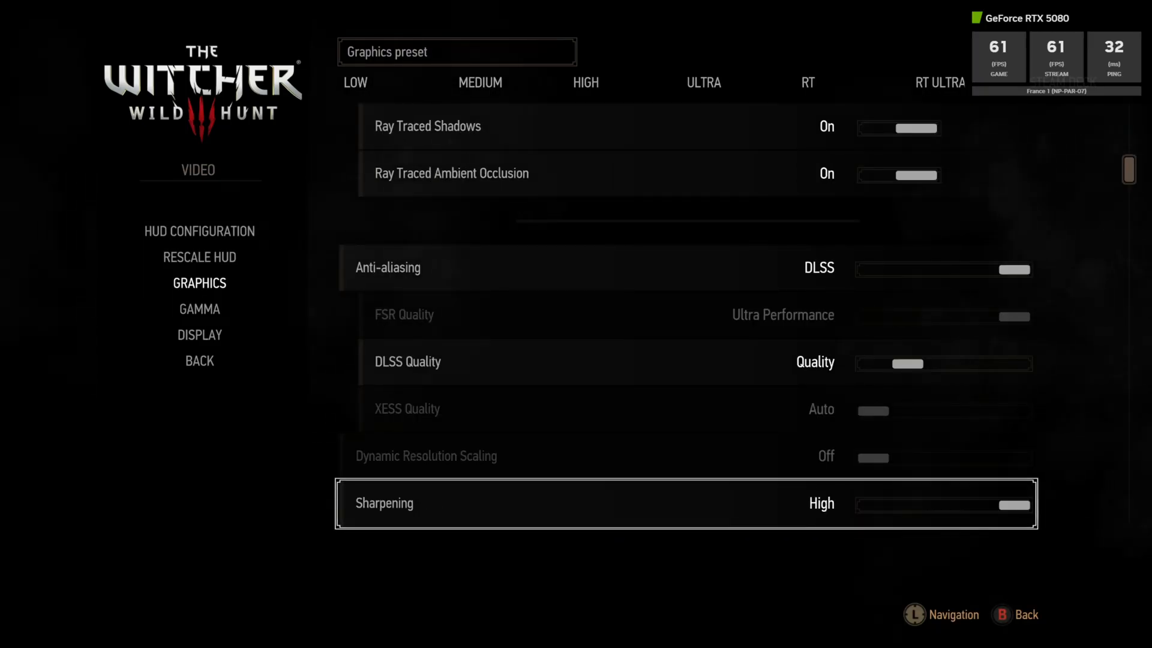
scroll(down, 3)
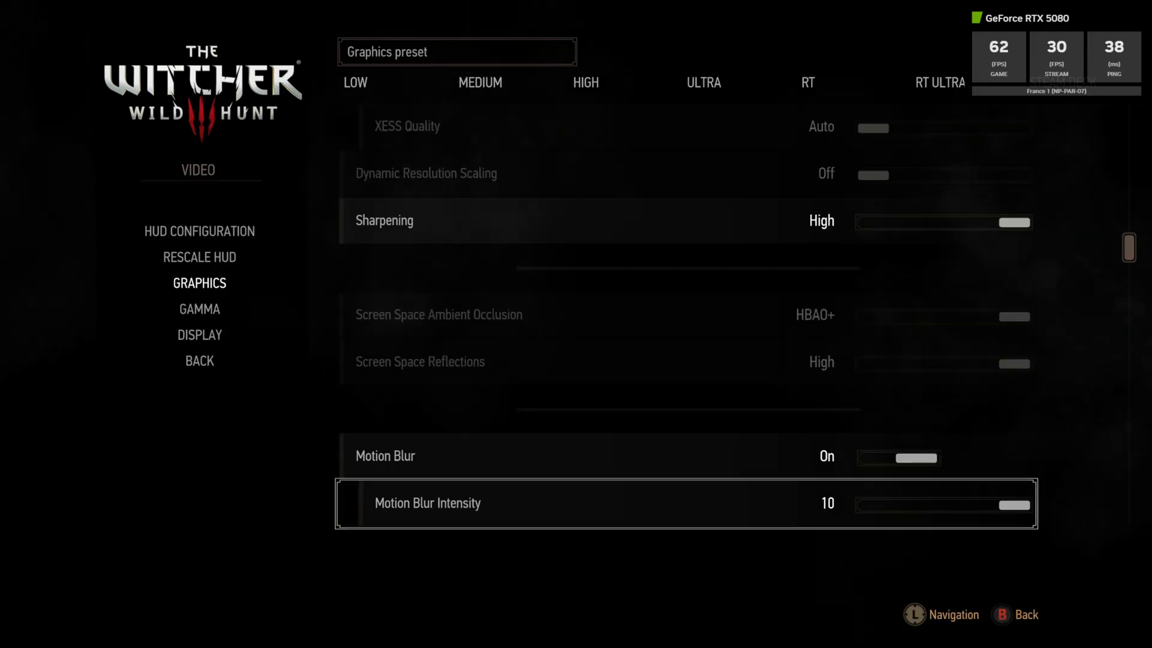
scroll(down, 3)
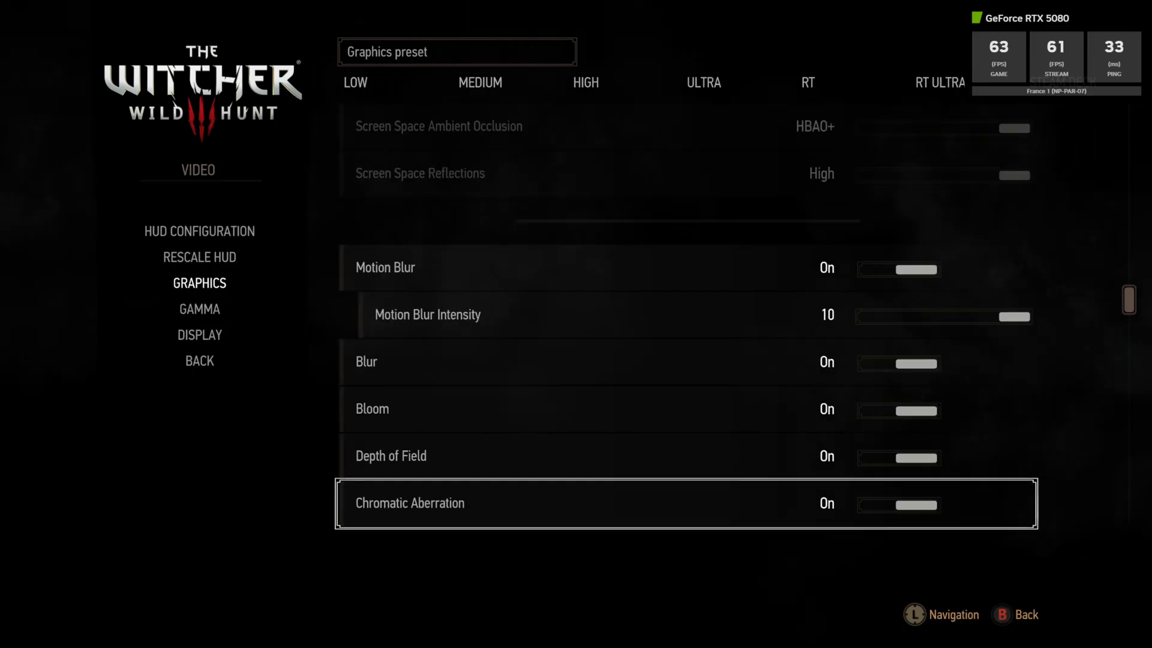
scroll(down, 3)
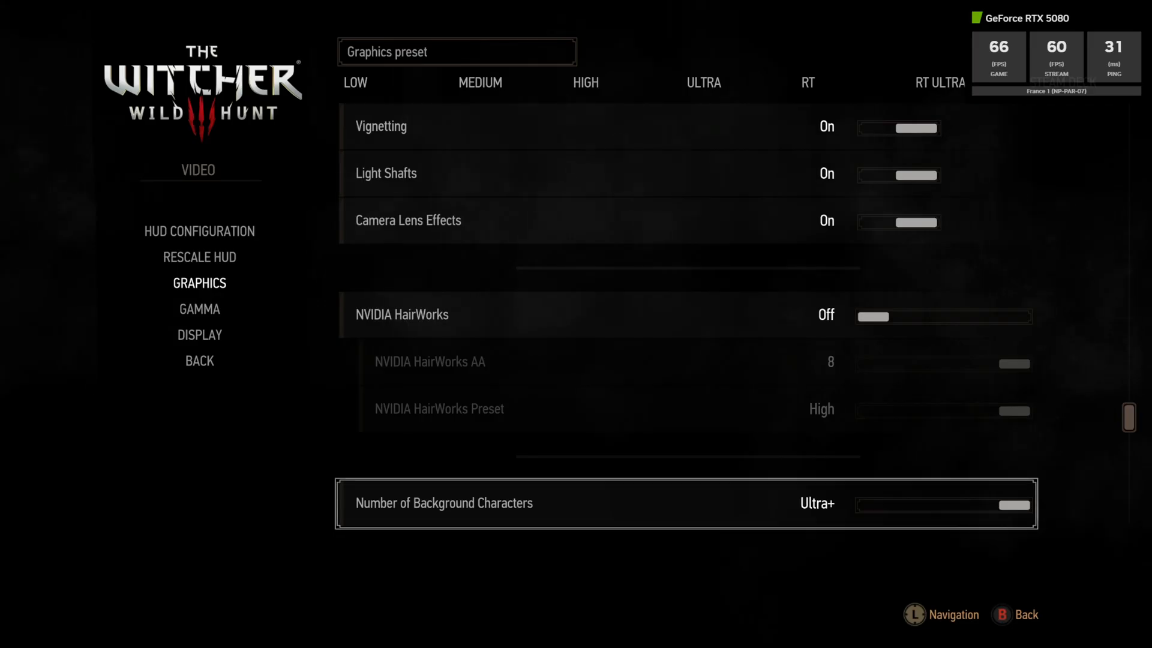
scroll(down, 3)
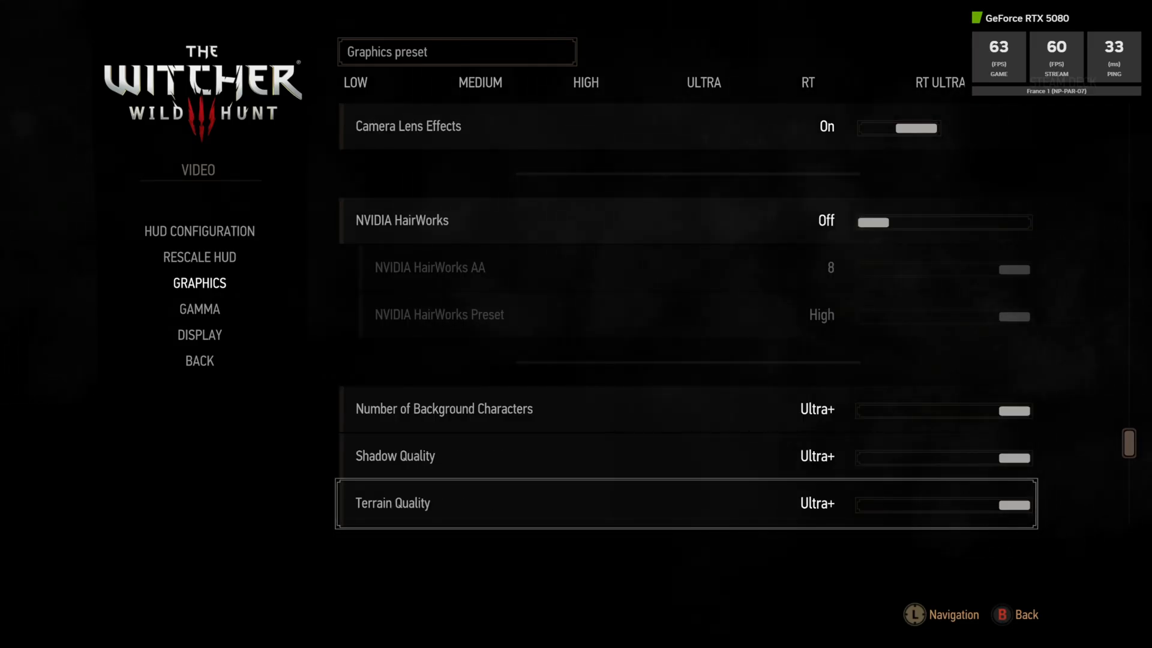
scroll(down, 3)
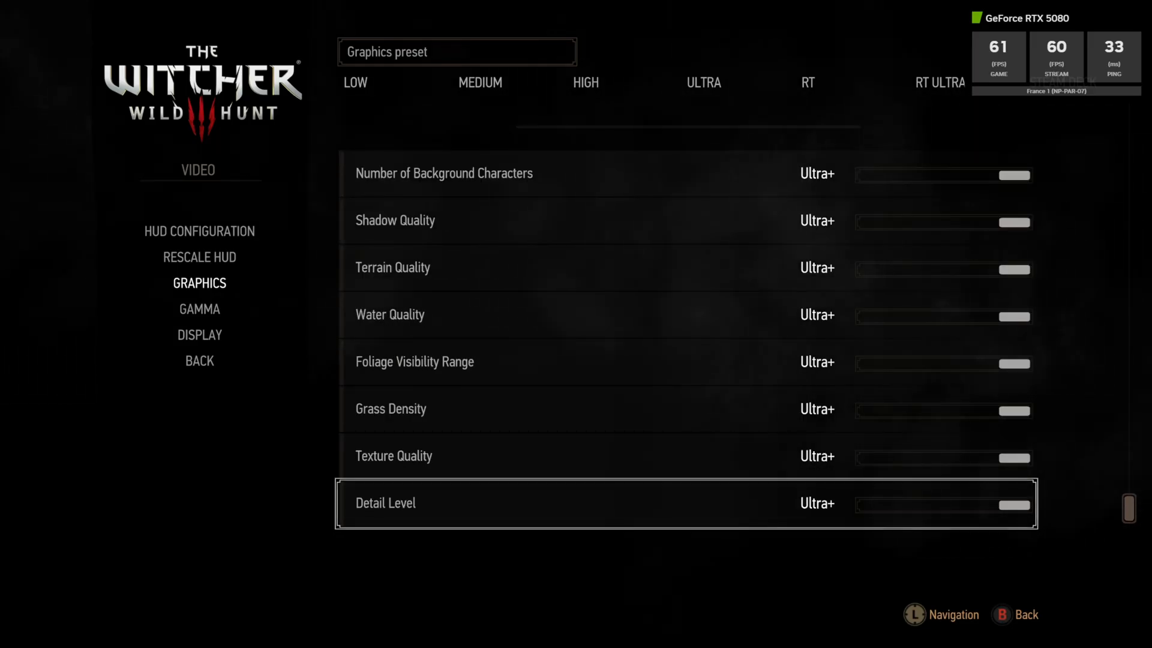
key(up)
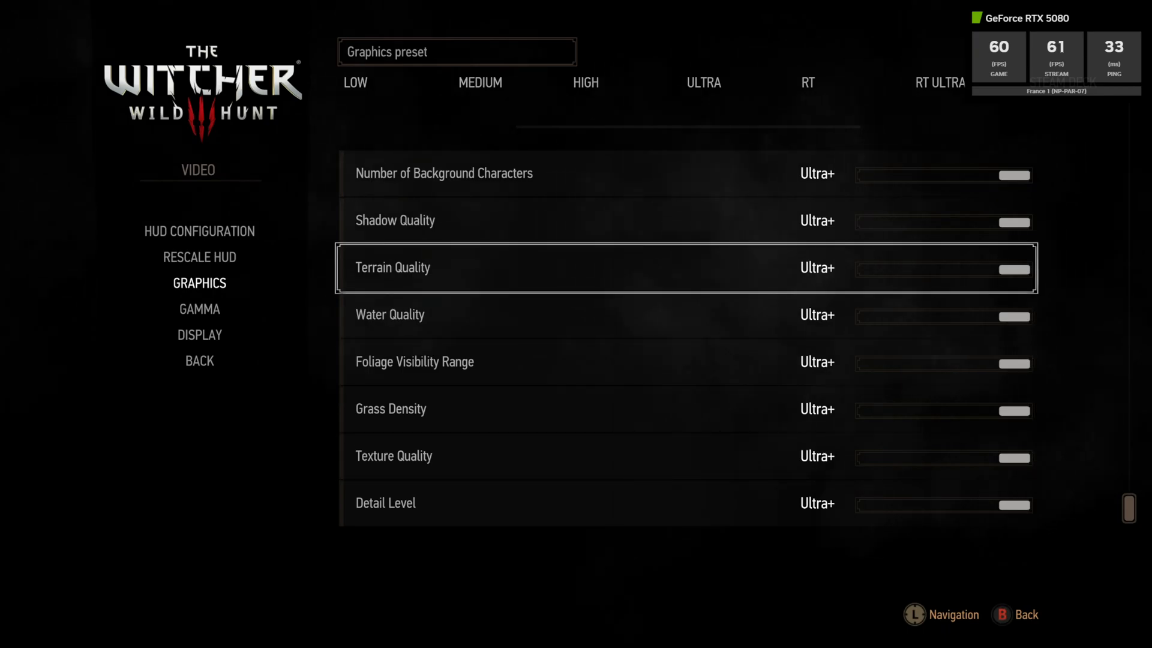